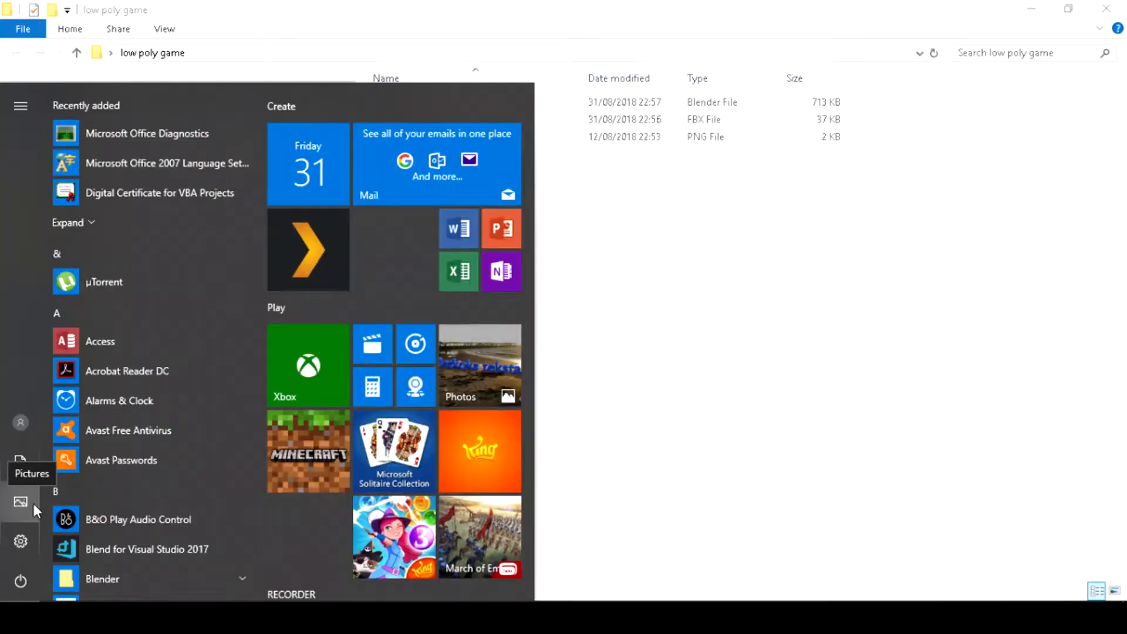
Step: Search the Start menu for 'uni' and launch Unity 2018.2.1f1
{"action": "type", "text": "uni"}
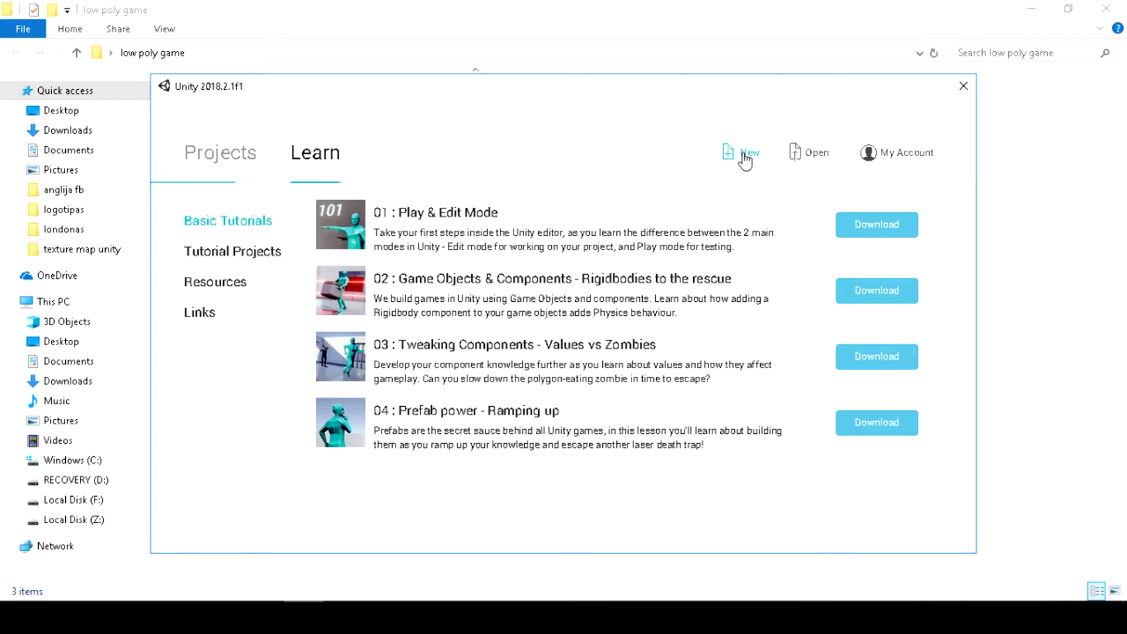
Step: Name the new project 'Low poly game' and set its location to Desktop > low poly game
{"action": "left_click", "coordinate": [749, 152]}
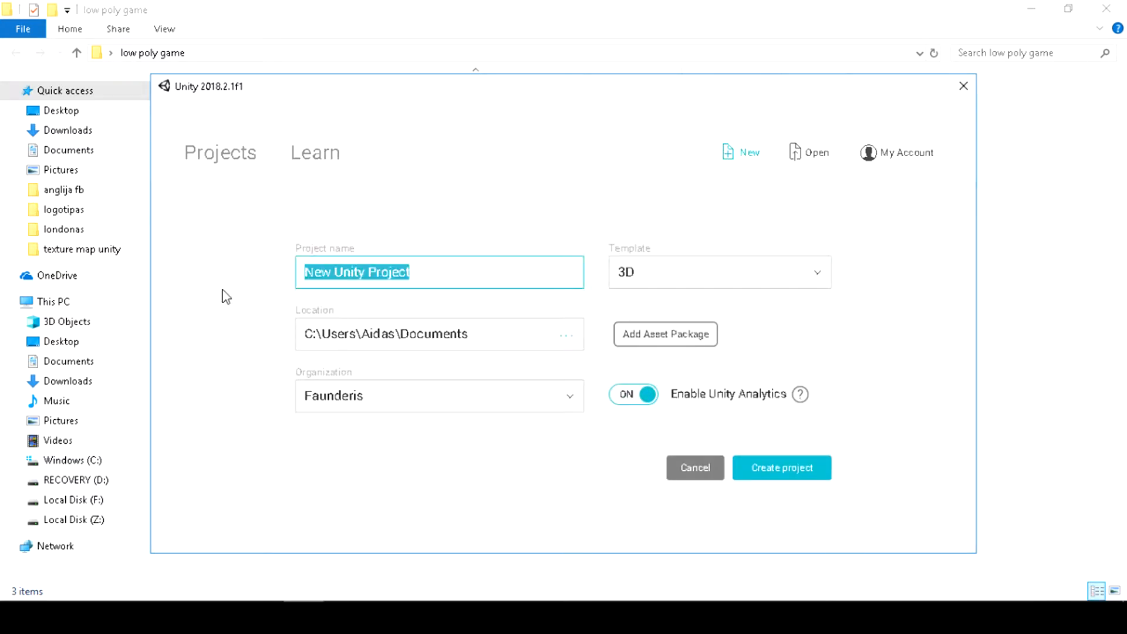
{"action": "type", "text": "Low poly g"}
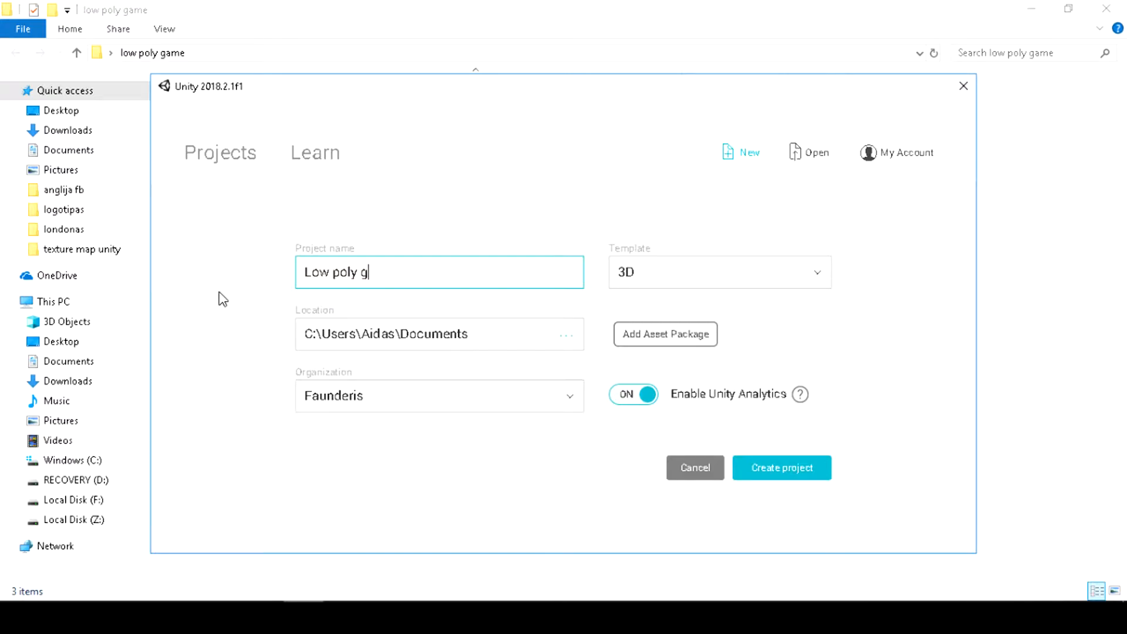
{"action": "type", "text": "ame"}
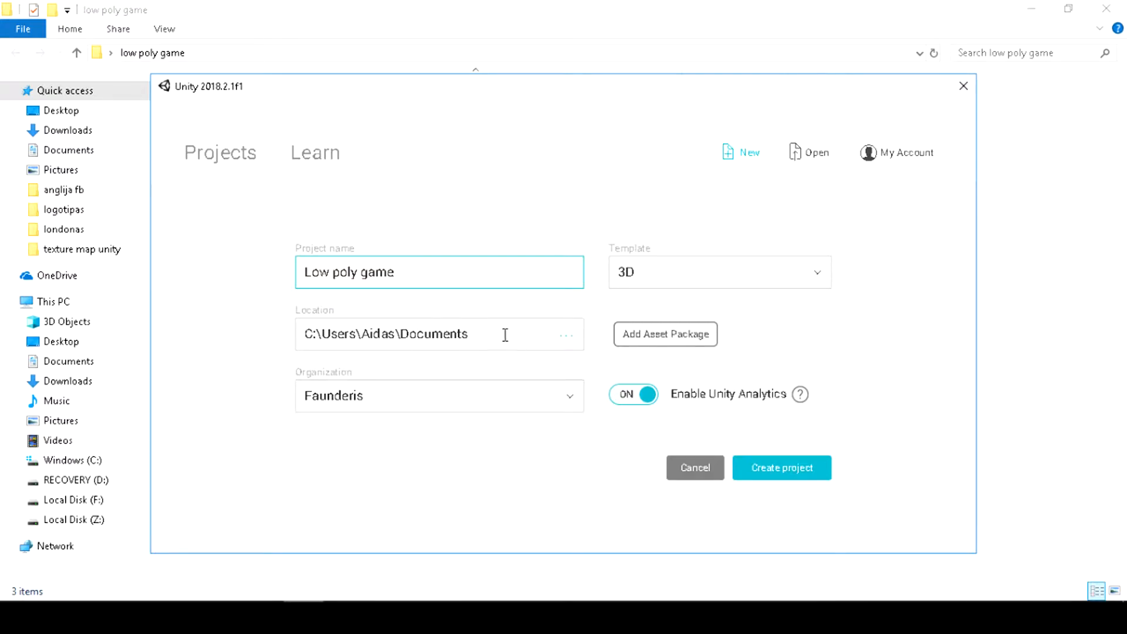
{"action": "left_click", "coordinate": [566, 334]}
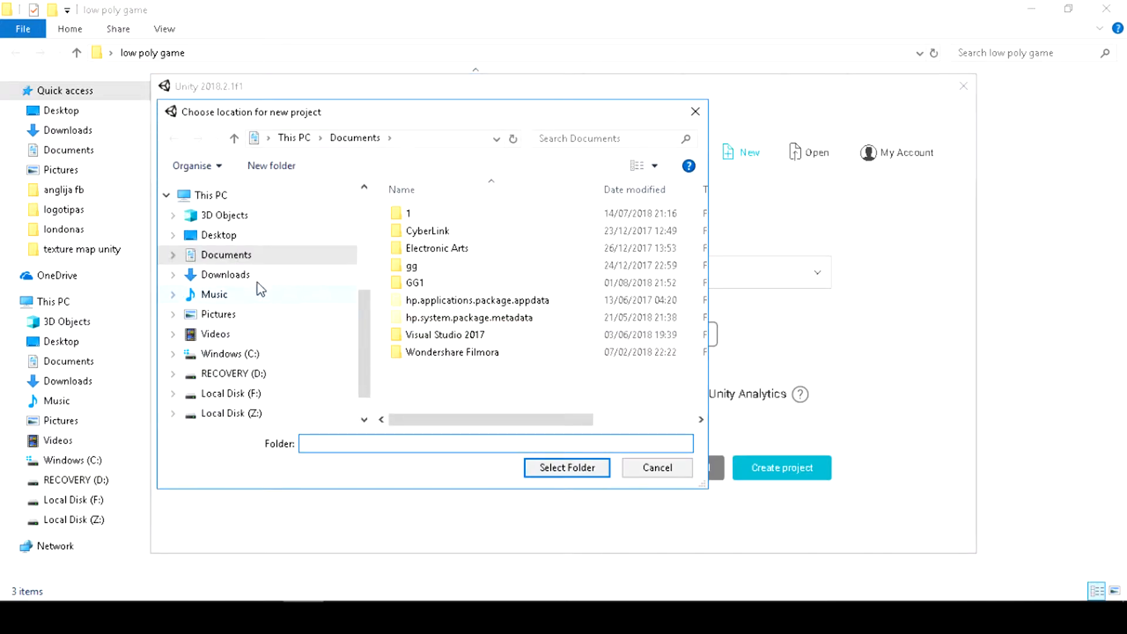
{"action": "left_click", "coordinate": [217, 235]}
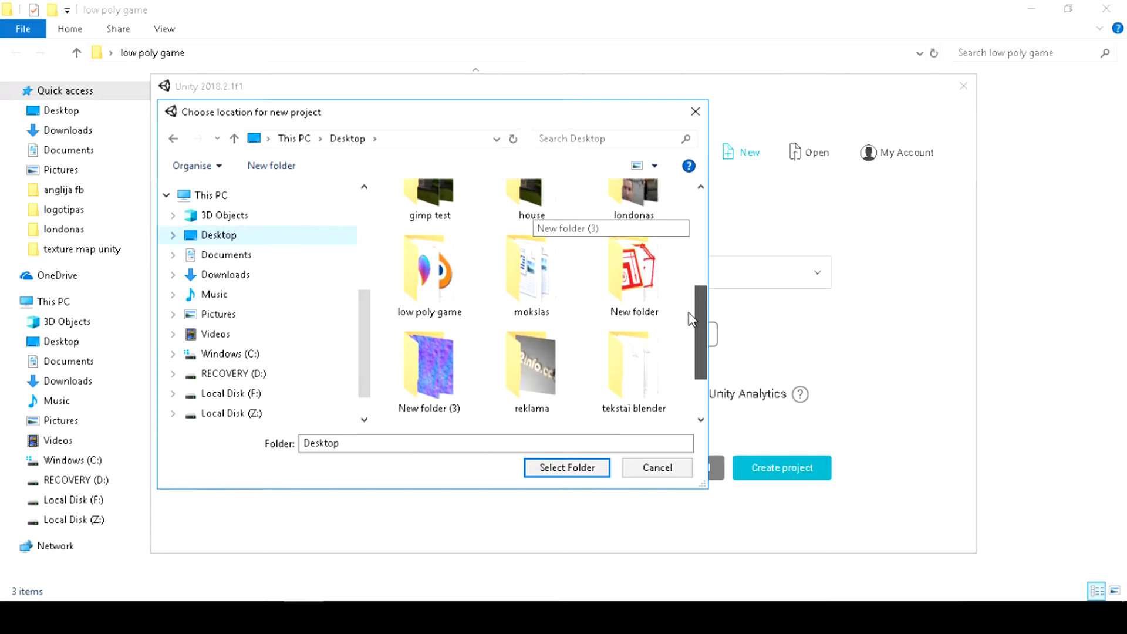
{"action": "double_click", "coordinate": [429, 266]}
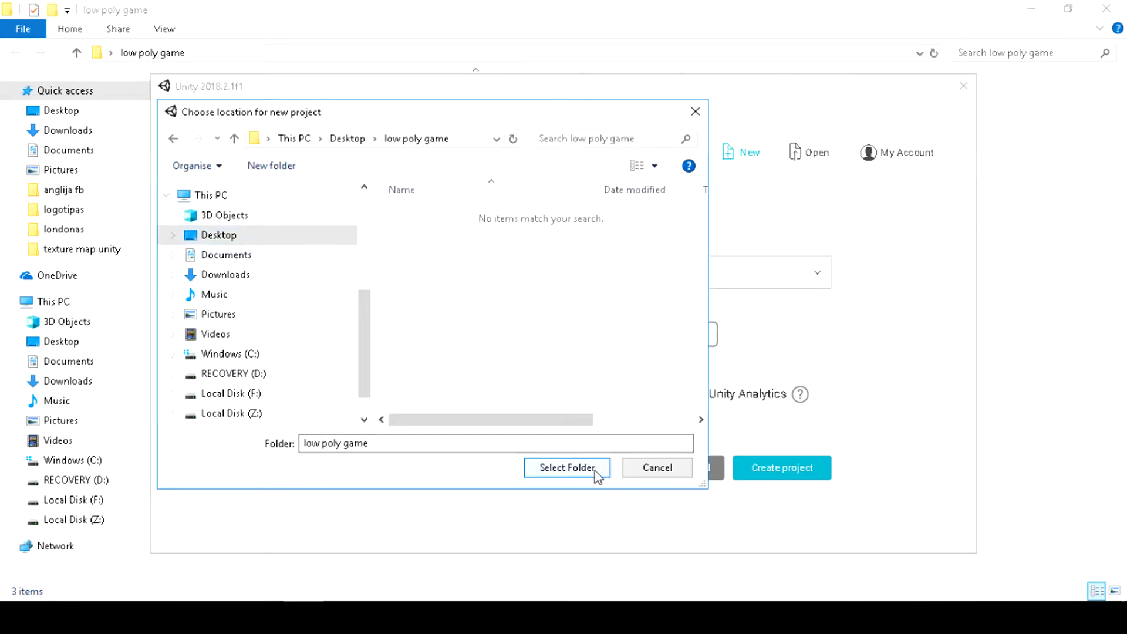
{"action": "left_click", "coordinate": [567, 467]}
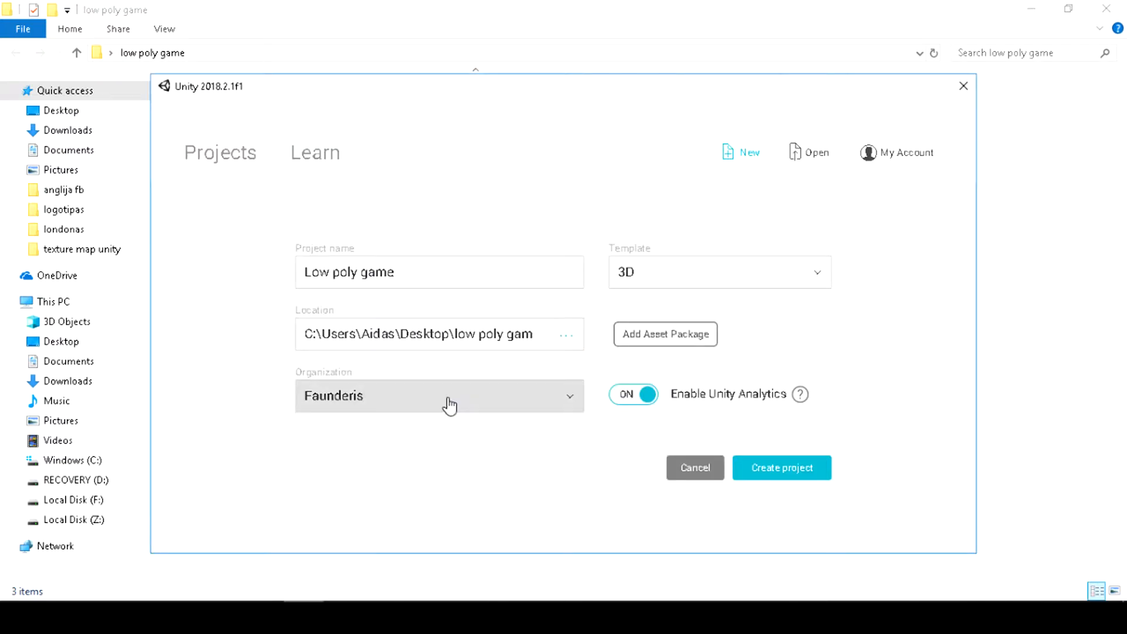
{"action": "mouse_move", "coordinate": [667, 528]}
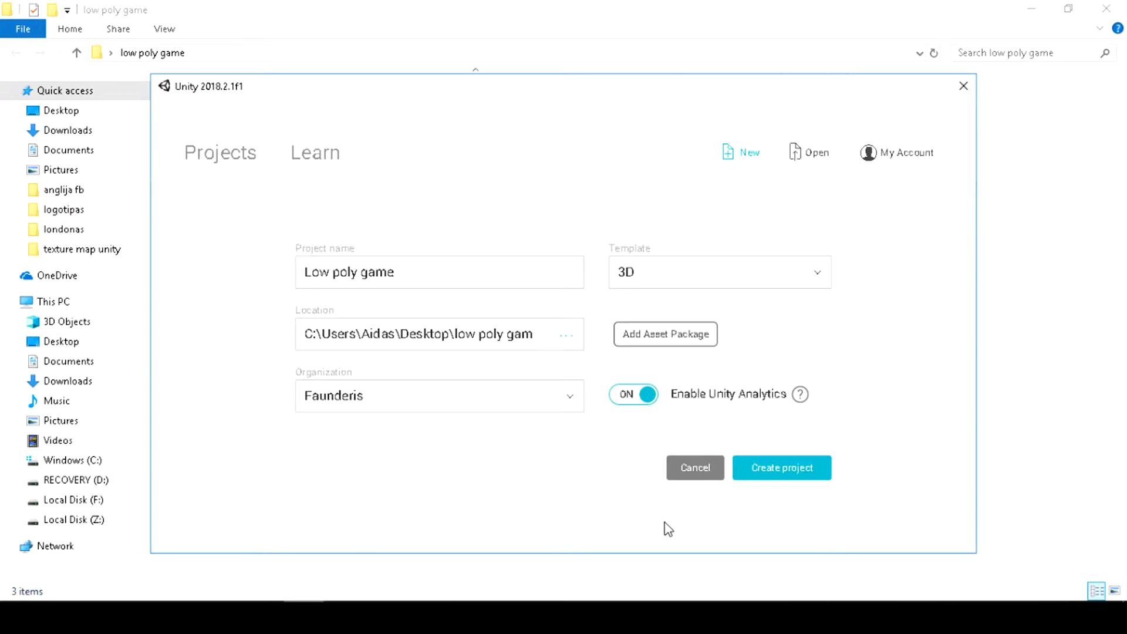
{"action": "mouse_move", "coordinate": [782, 467]}
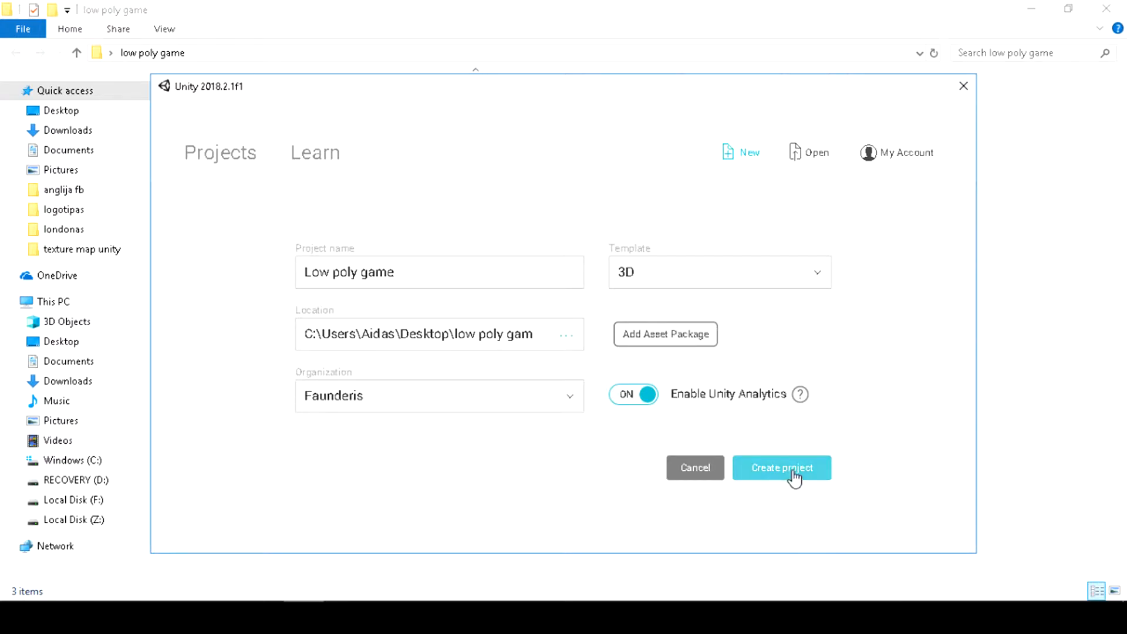
Step: Create the 'Low poly game' project and let the editor finish loading
{"action": "left_click", "coordinate": [781, 467]}
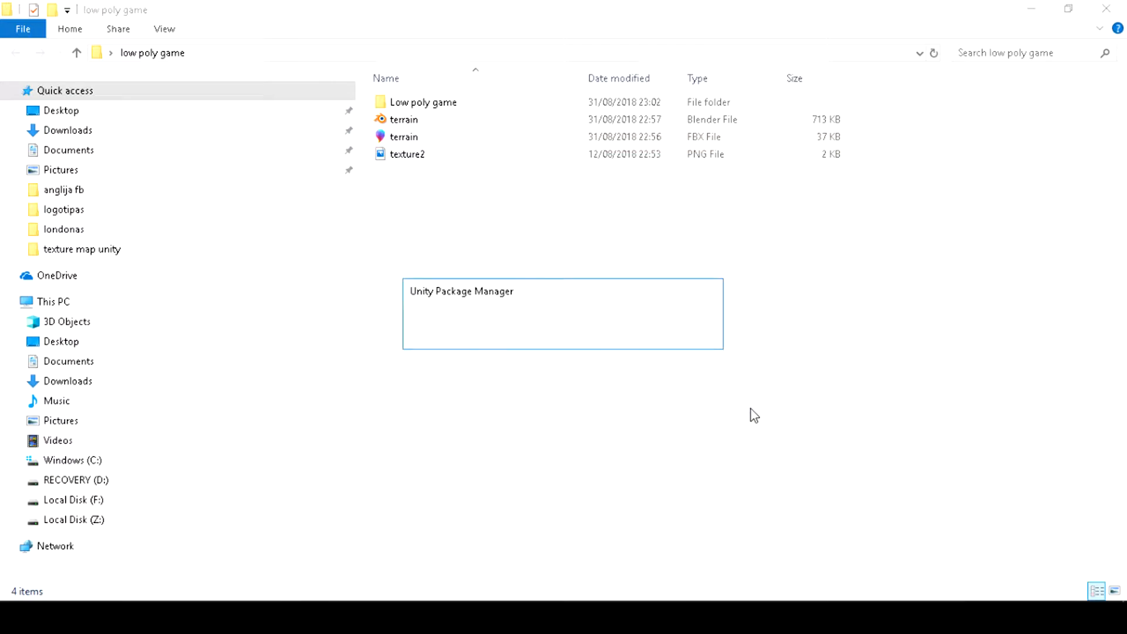
{"action": "left_click", "coordinate": [407, 154]}
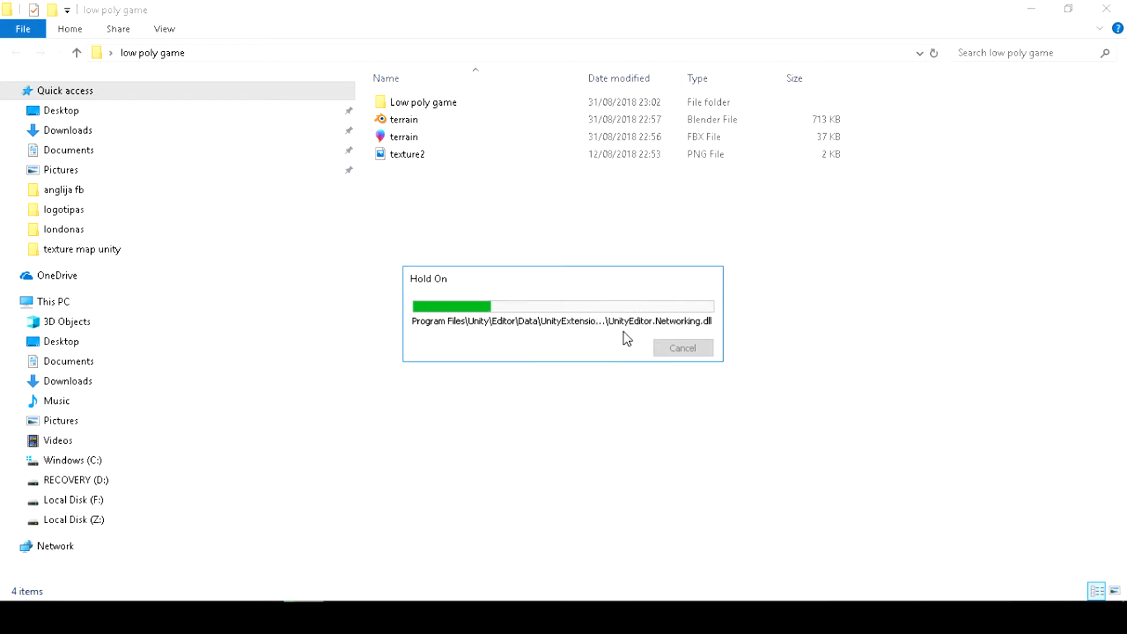
{"action": "mouse_move", "coordinate": [482, 357]}
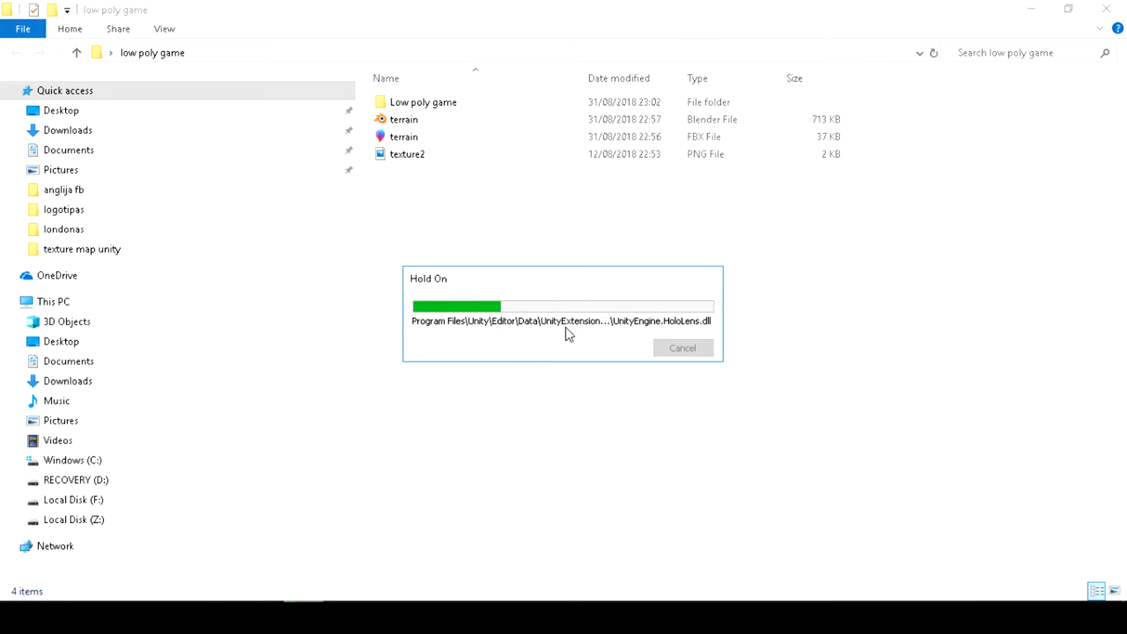
{"action": "mouse_move", "coordinate": [562, 343]}
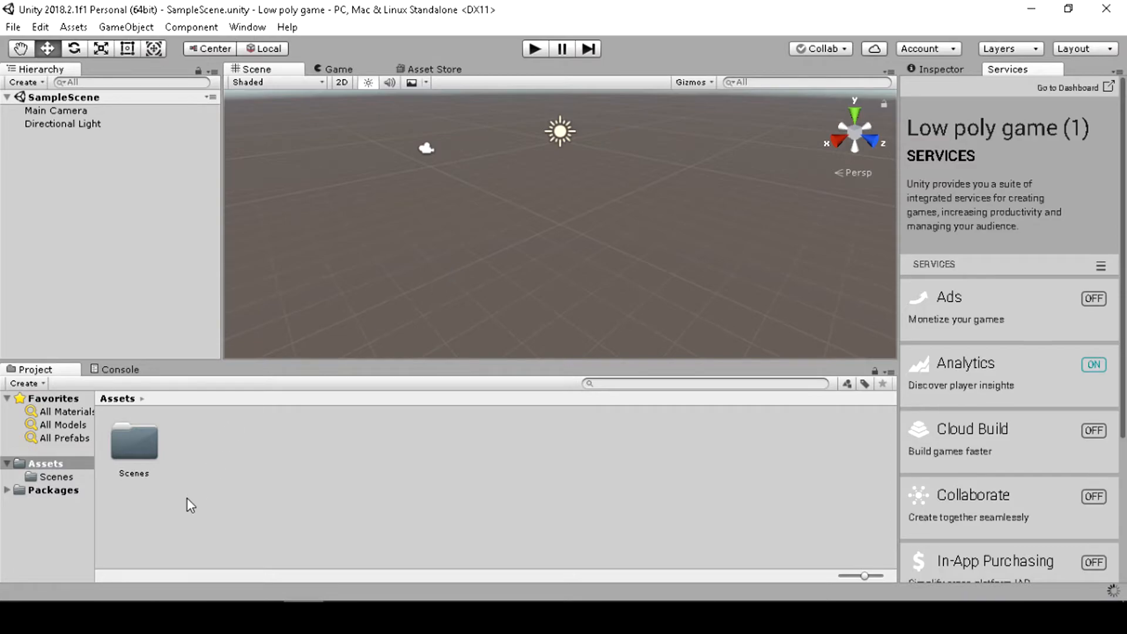
{"action": "mouse_move", "coordinate": [132, 541]}
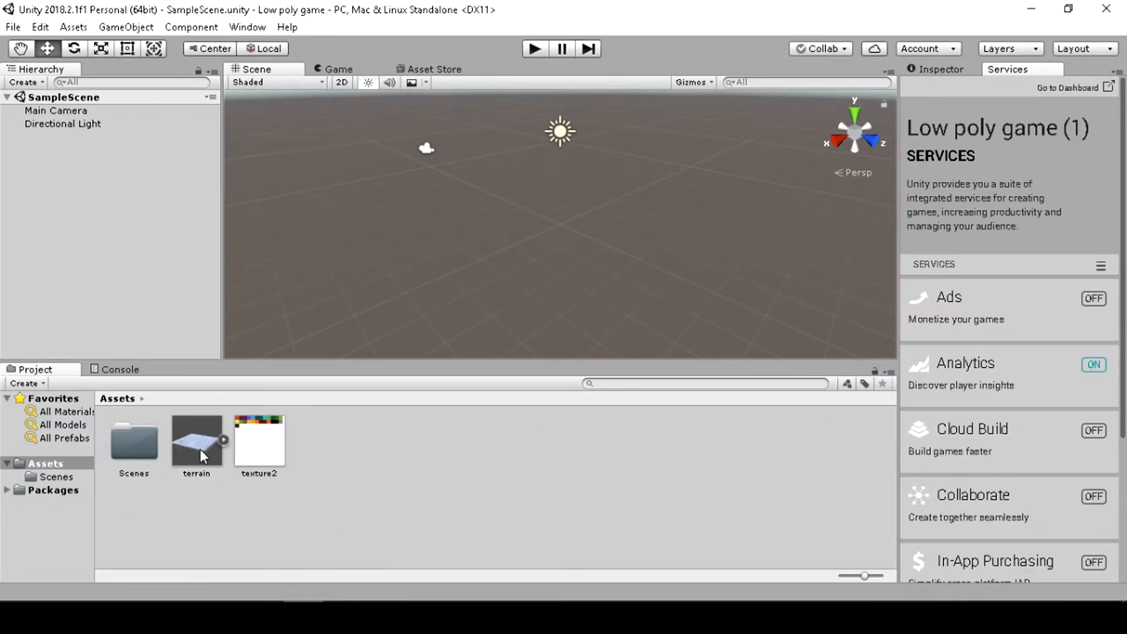
Step: Drag the terrain model into the scene and shift its position
{"action": "left_click_drag", "start_coordinate": [197, 438], "coordinate": [553, 223]}
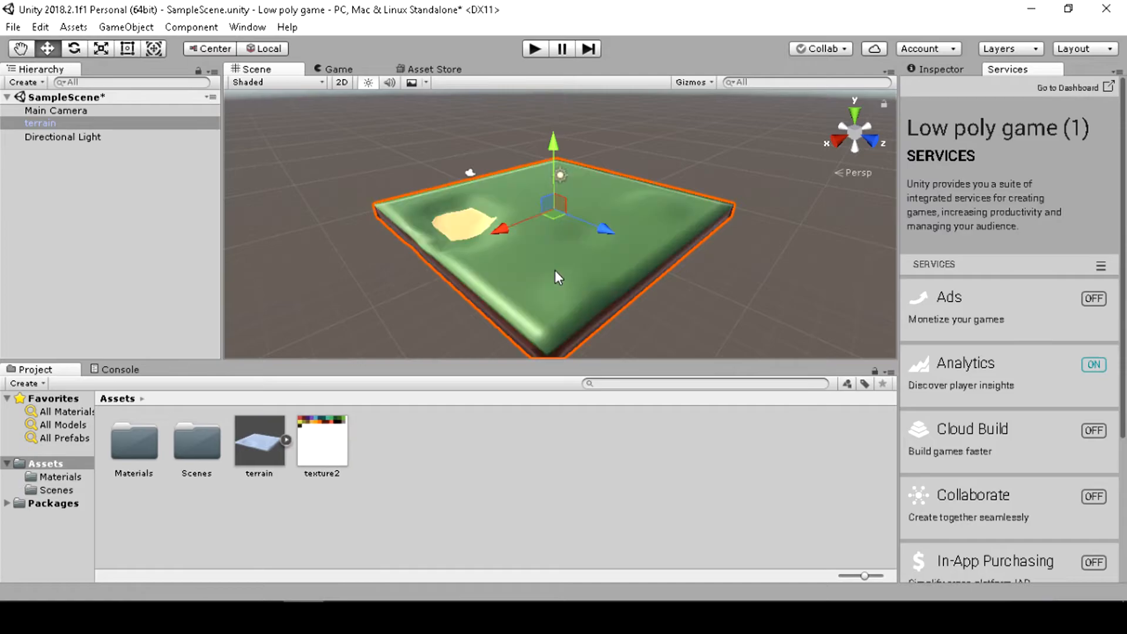
{"action": "left_click_drag", "start_coordinate": [560, 278], "coordinate": [562, 260]}
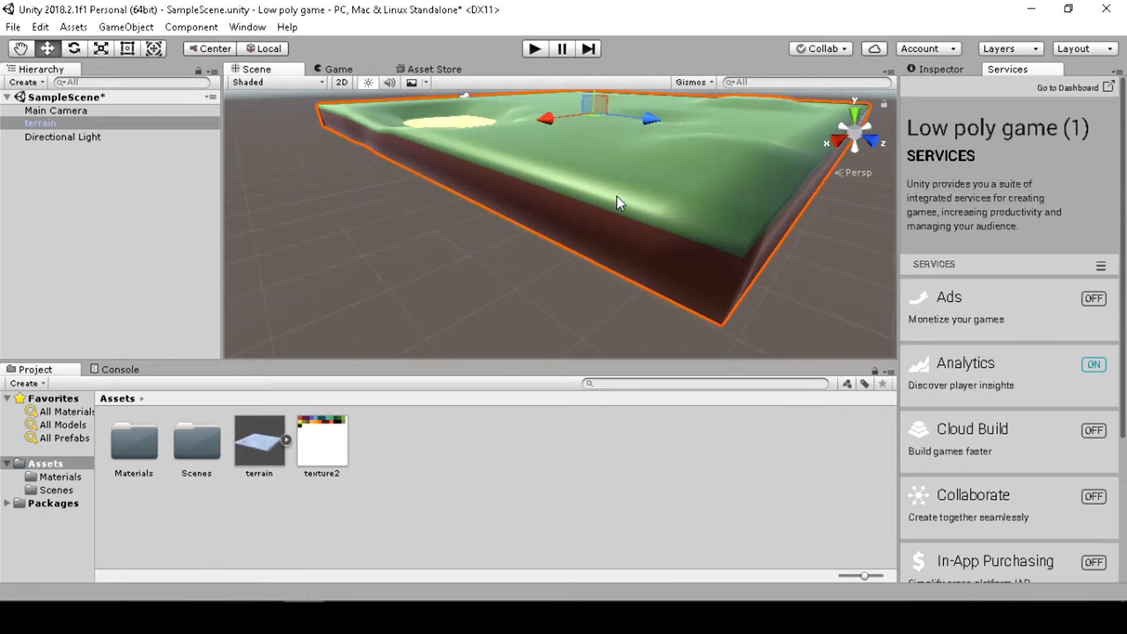
{"action": "left_click_drag", "start_coordinate": [619, 202], "coordinate": [568, 252]}
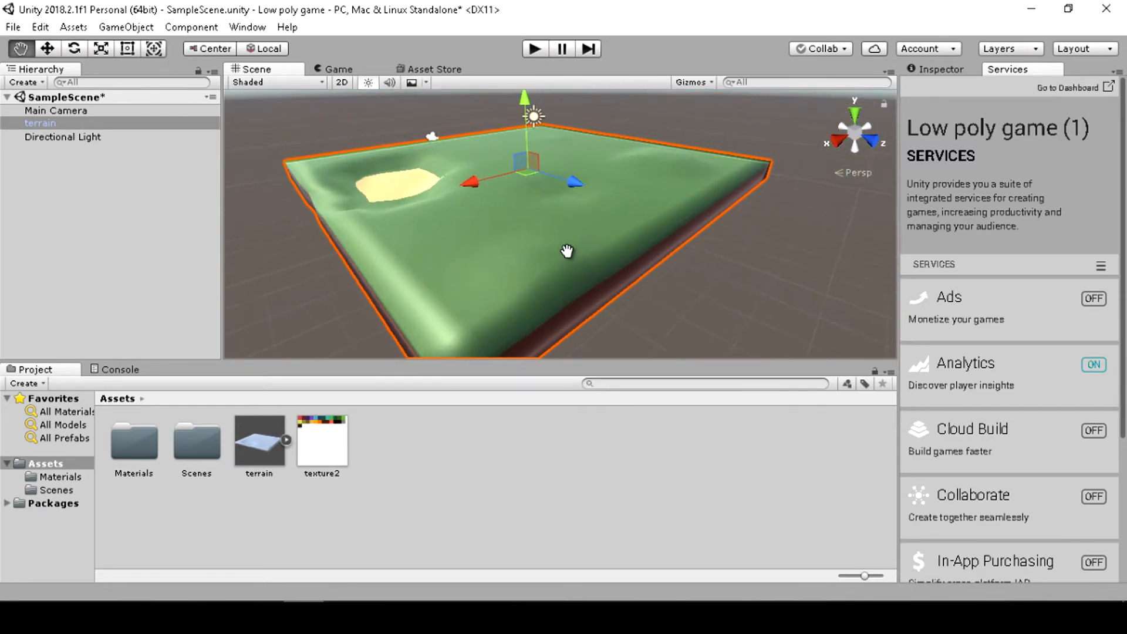
{"action": "left_click_drag", "start_coordinate": [568, 250], "coordinate": [532, 246]}
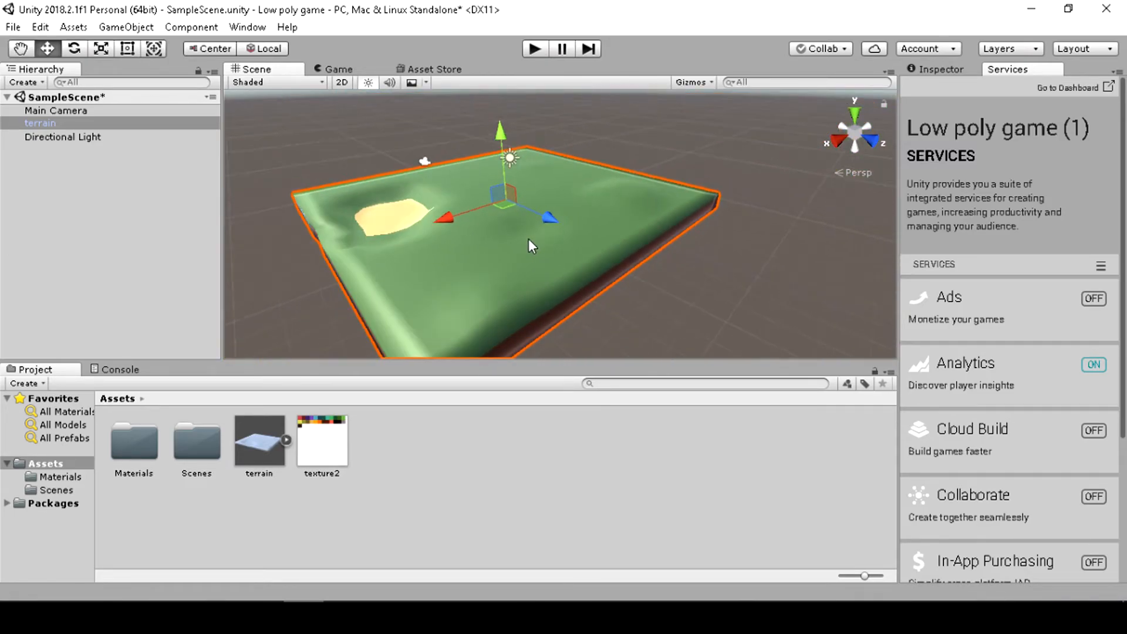
Step: Rotate the terrain steeply, then tilt it back to a shallow angle
{"action": "left_click", "coordinate": [74, 48]}
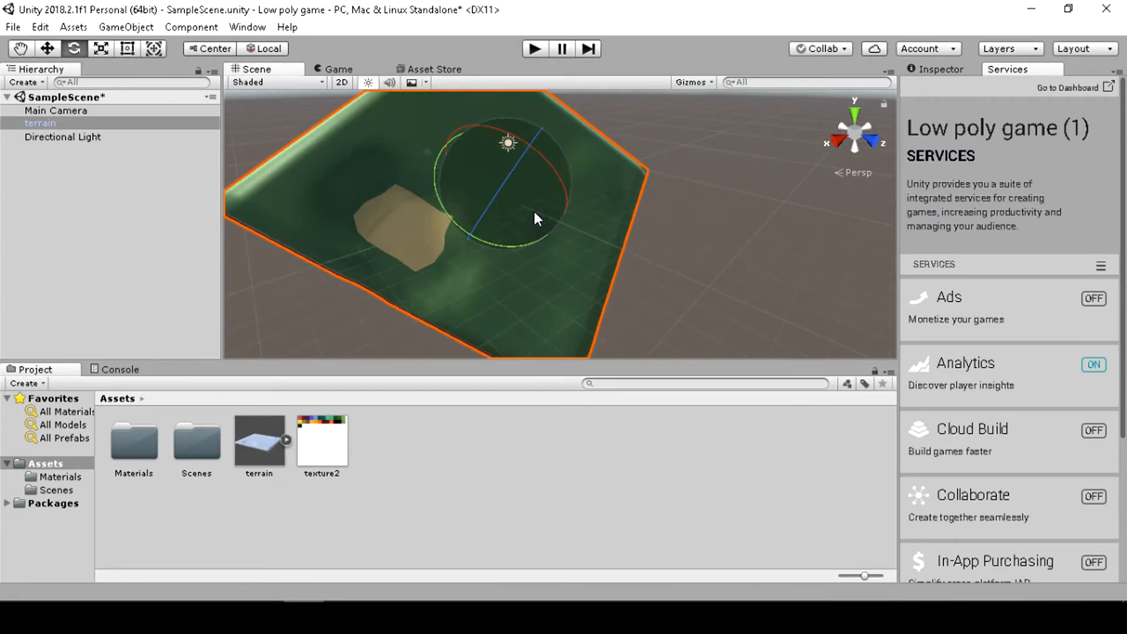
{"action": "left_click_drag", "start_coordinate": [536, 219], "coordinate": [471, 197]}
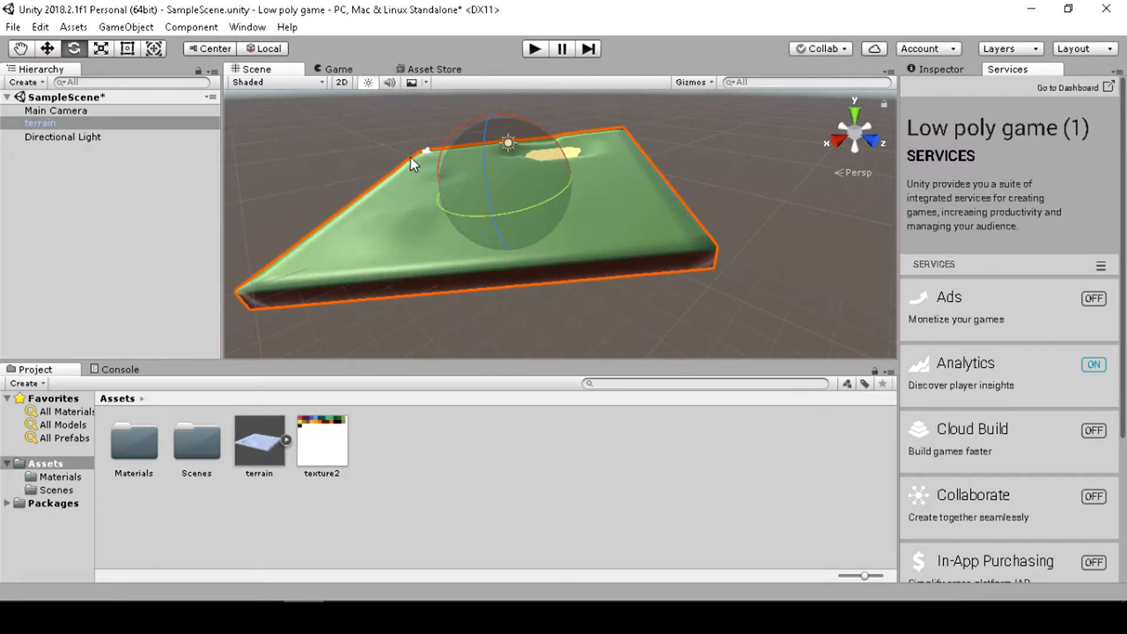
{"action": "left_click_drag", "start_coordinate": [413, 164], "coordinate": [621, 281]}
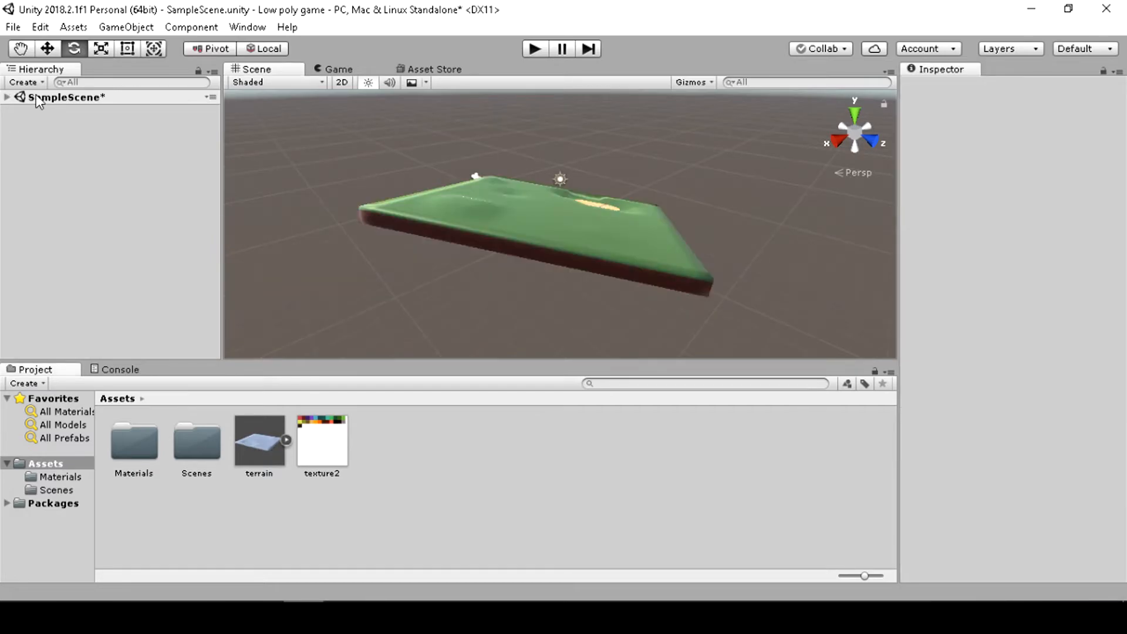
Step: Expand SampleScene and inspect Main Camera, terrain and Directional Light in the Inspector
{"action": "left_click", "coordinate": [6, 96]}
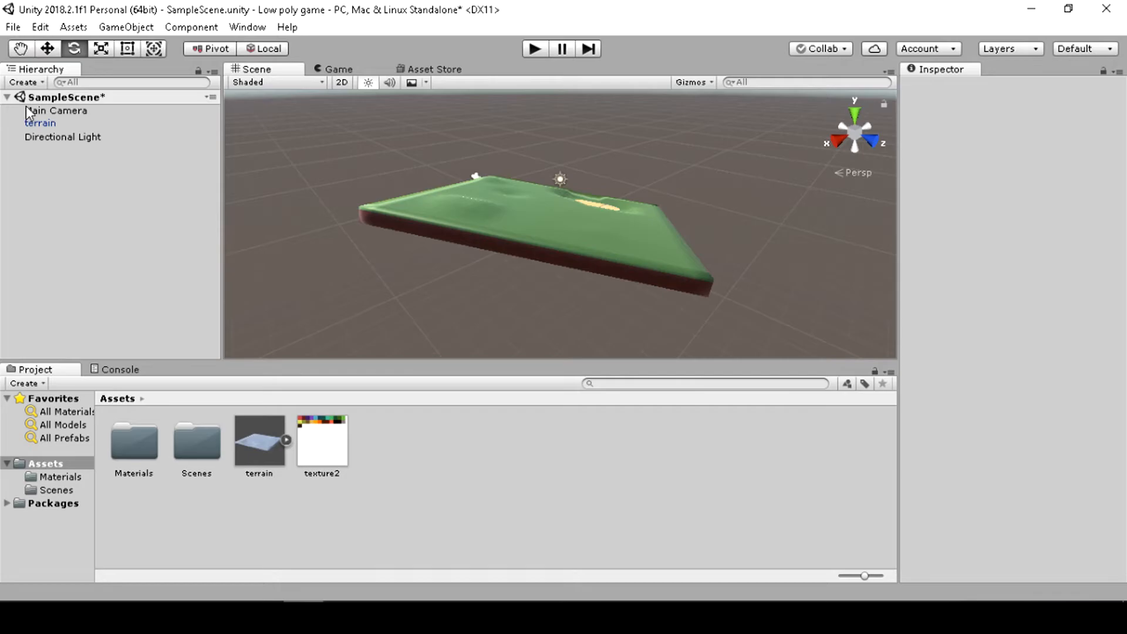
{"action": "left_click", "coordinate": [56, 111]}
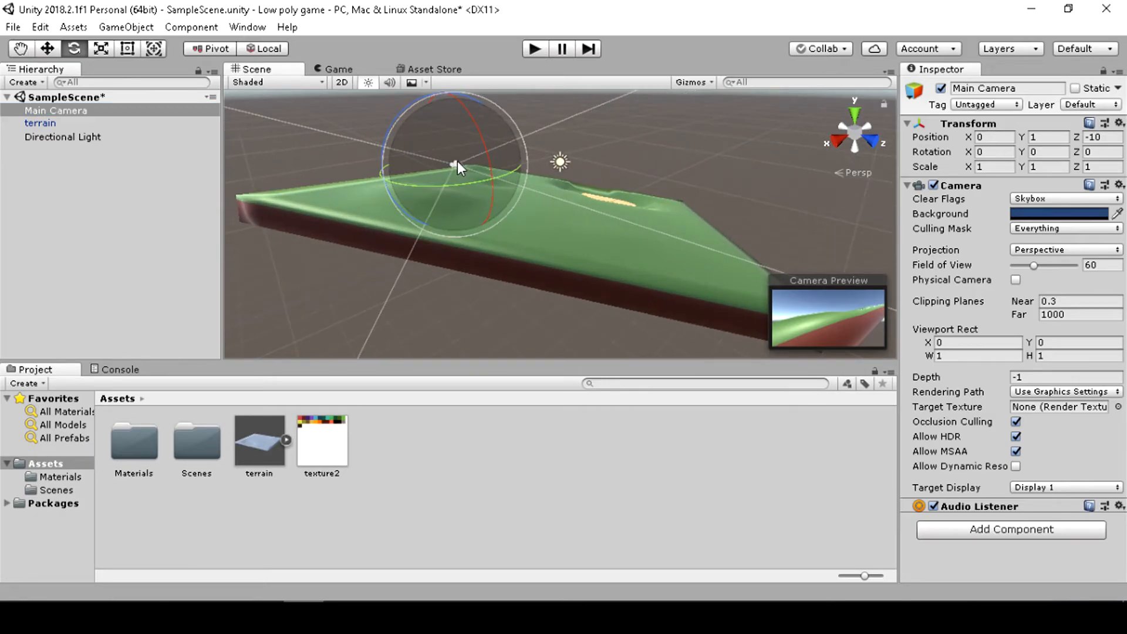
{"action": "left_click", "coordinate": [41, 123]}
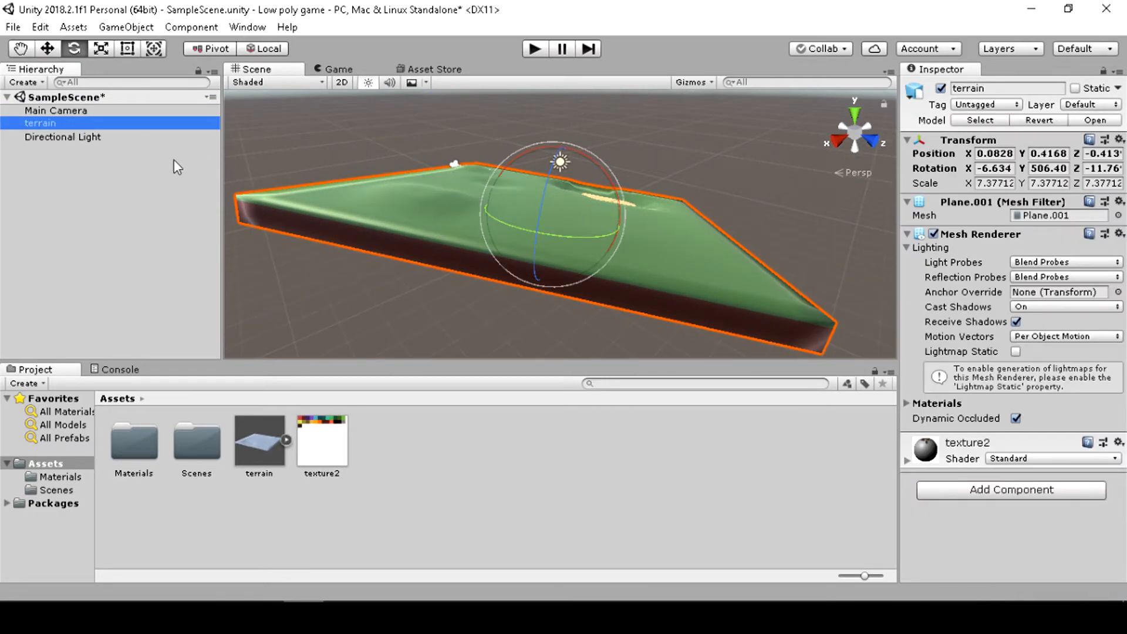
{"action": "left_click", "coordinate": [63, 137]}
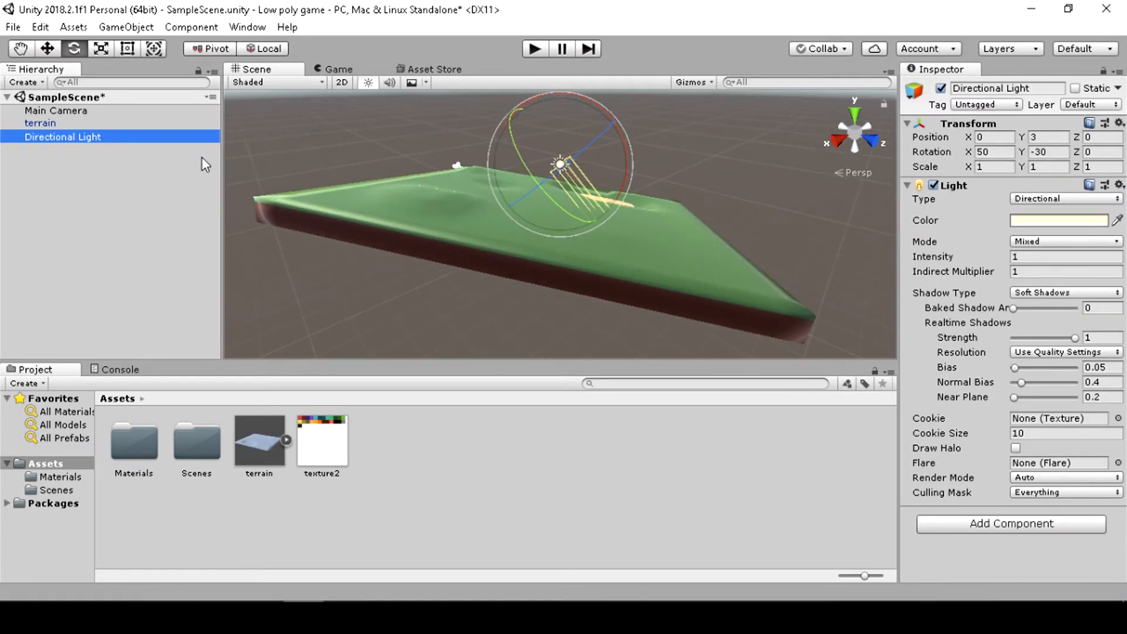
{"action": "left_click", "coordinate": [40, 123]}
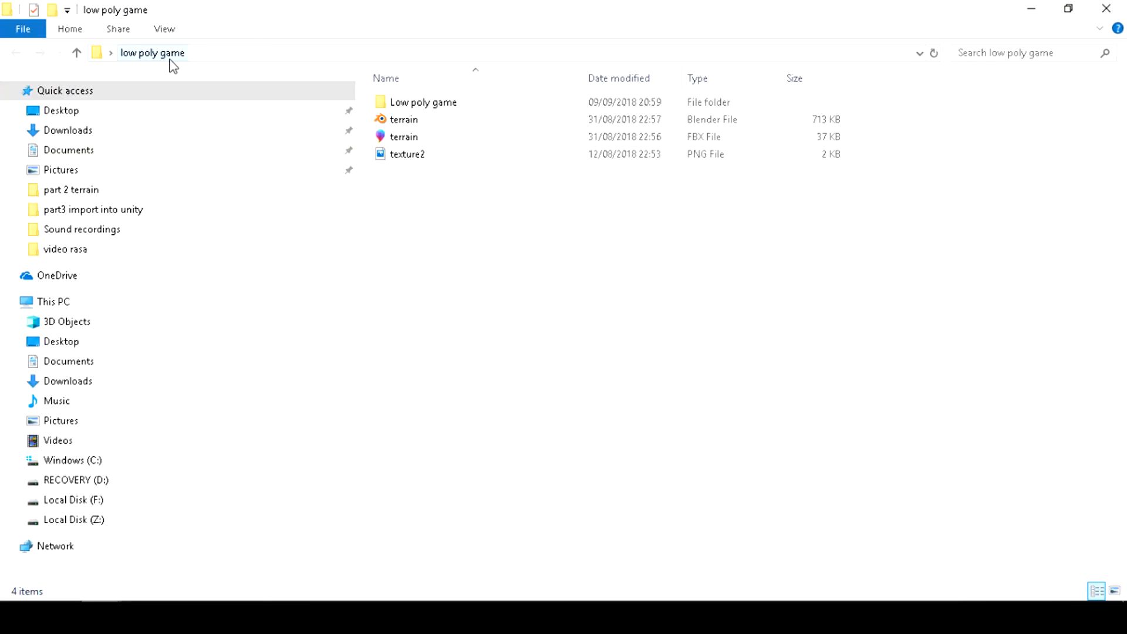
{"action": "mouse_move", "coordinate": [423, 101]}
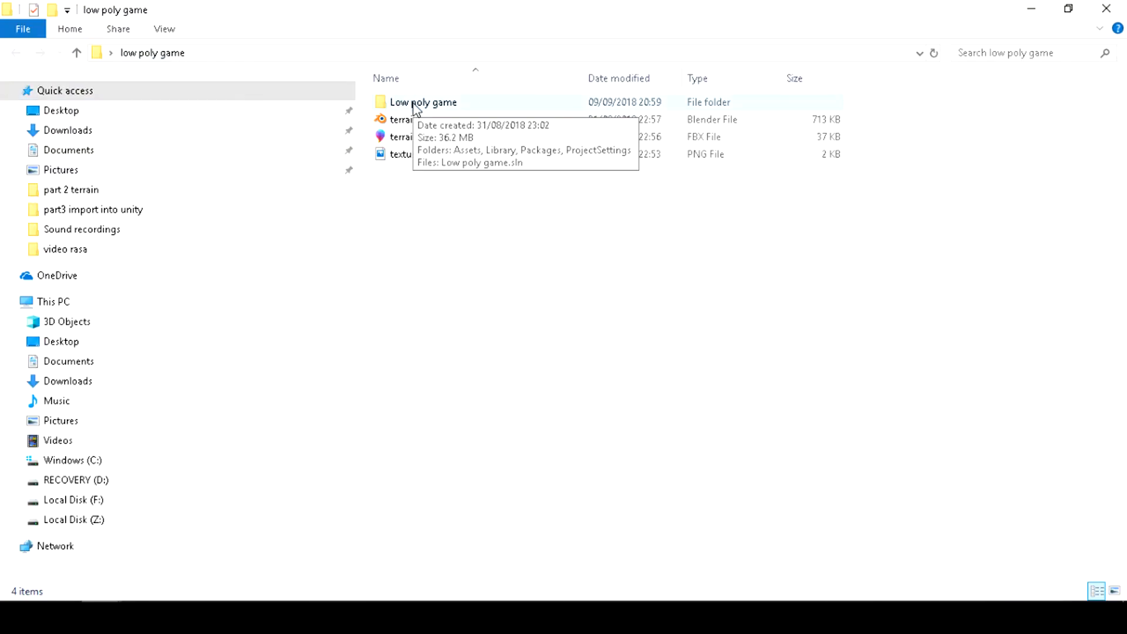
Step: Browse the Assets, Packages and ProjectSettings folders, returning to the project folder each time
{"action": "double_click", "coordinate": [423, 102]}
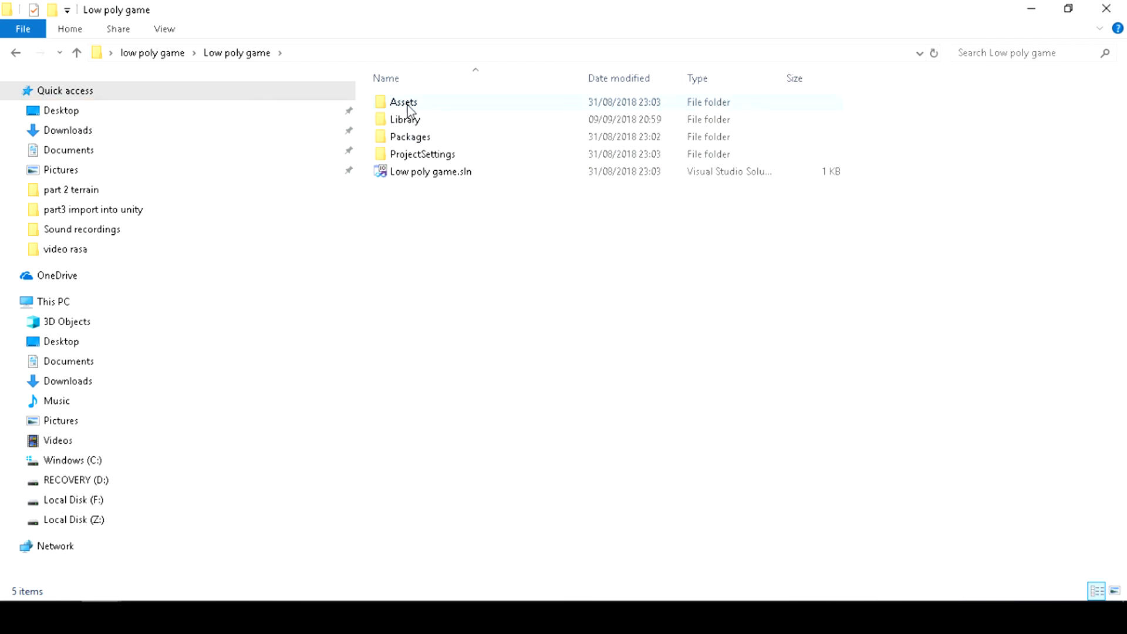
{"action": "double_click", "coordinate": [404, 101]}
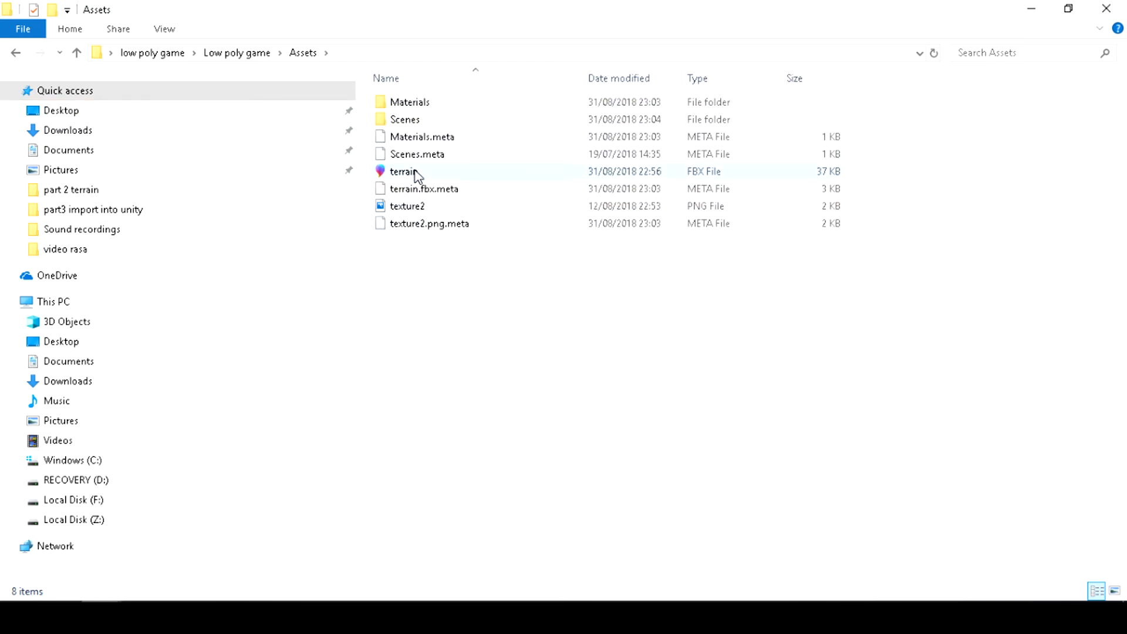
{"action": "left_click", "coordinate": [407, 205]}
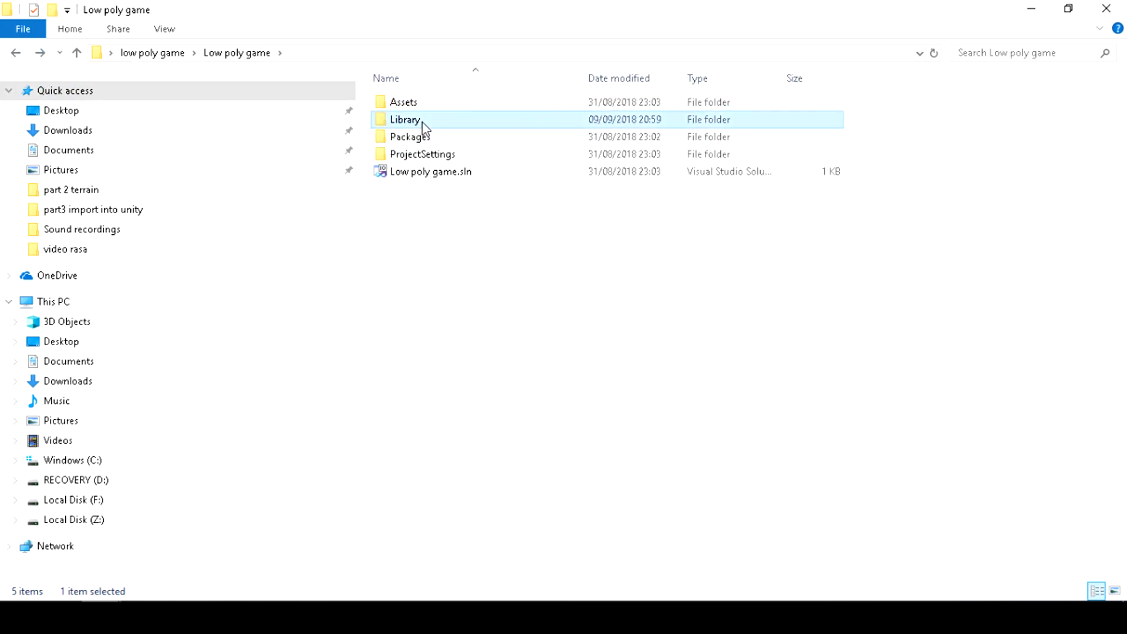
{"action": "double_click", "coordinate": [404, 119]}
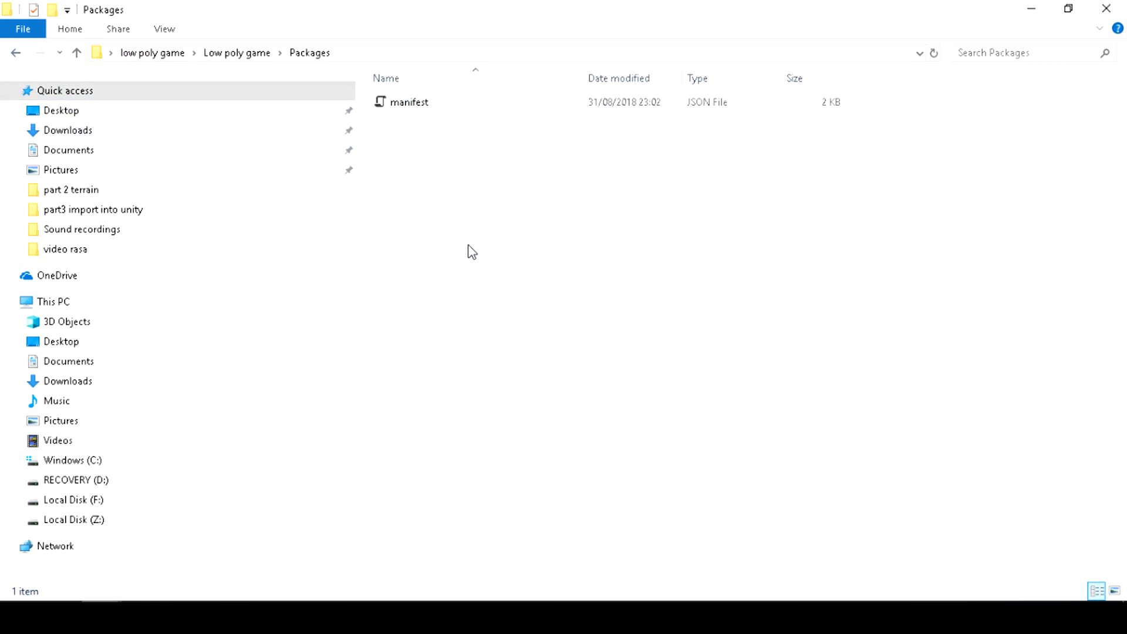
{"action": "left_click", "coordinate": [16, 53]}
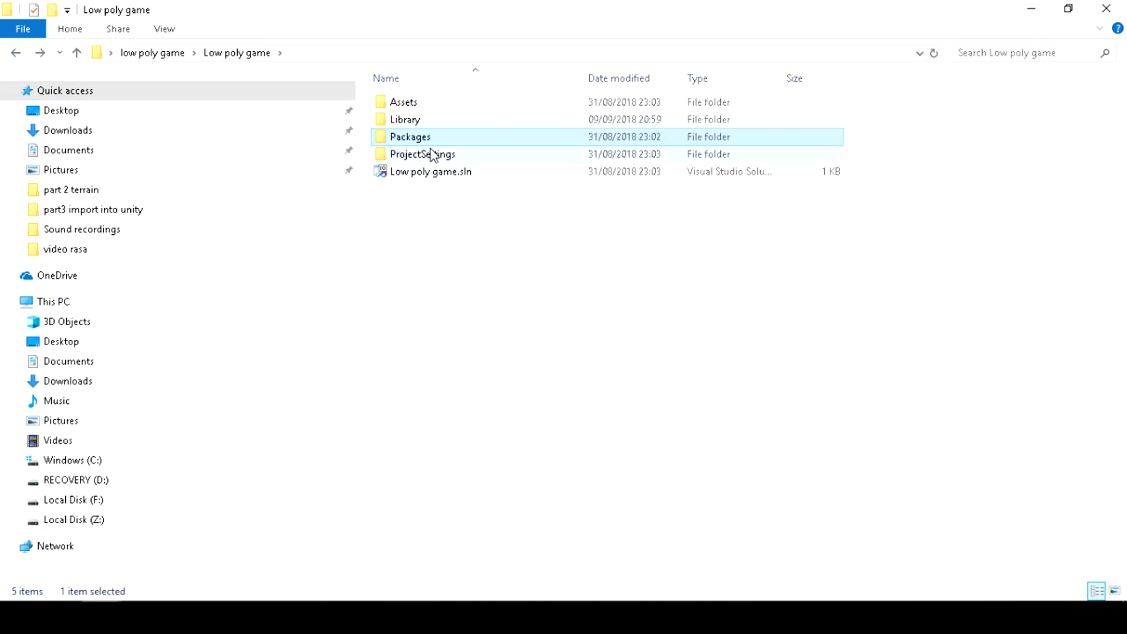
{"action": "double_click", "coordinate": [423, 154]}
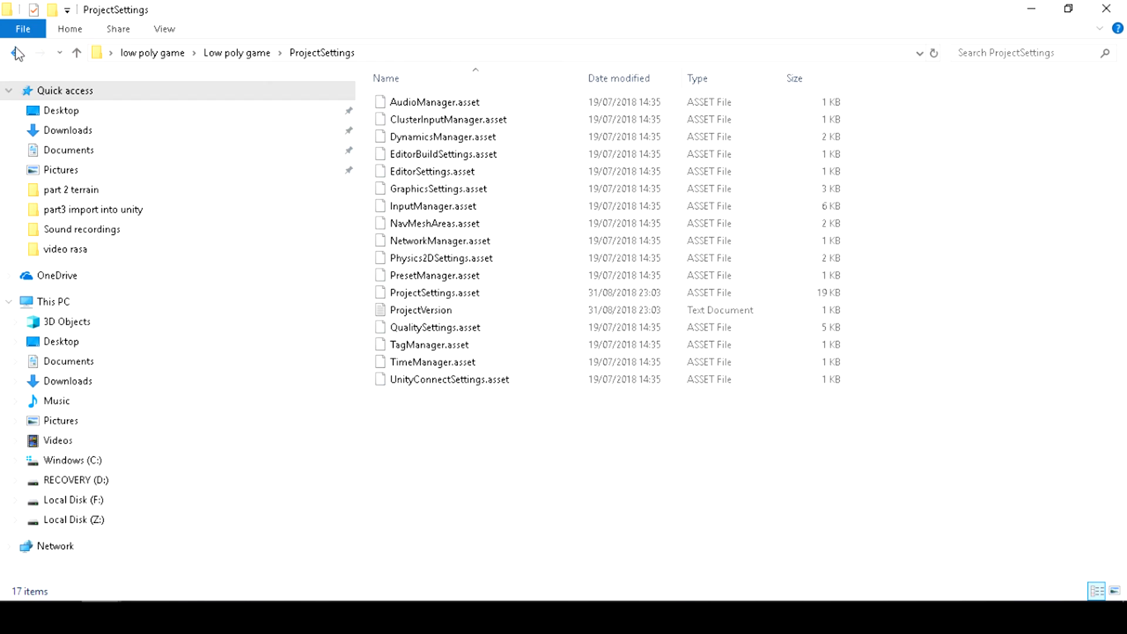
{"action": "left_click", "coordinate": [16, 52]}
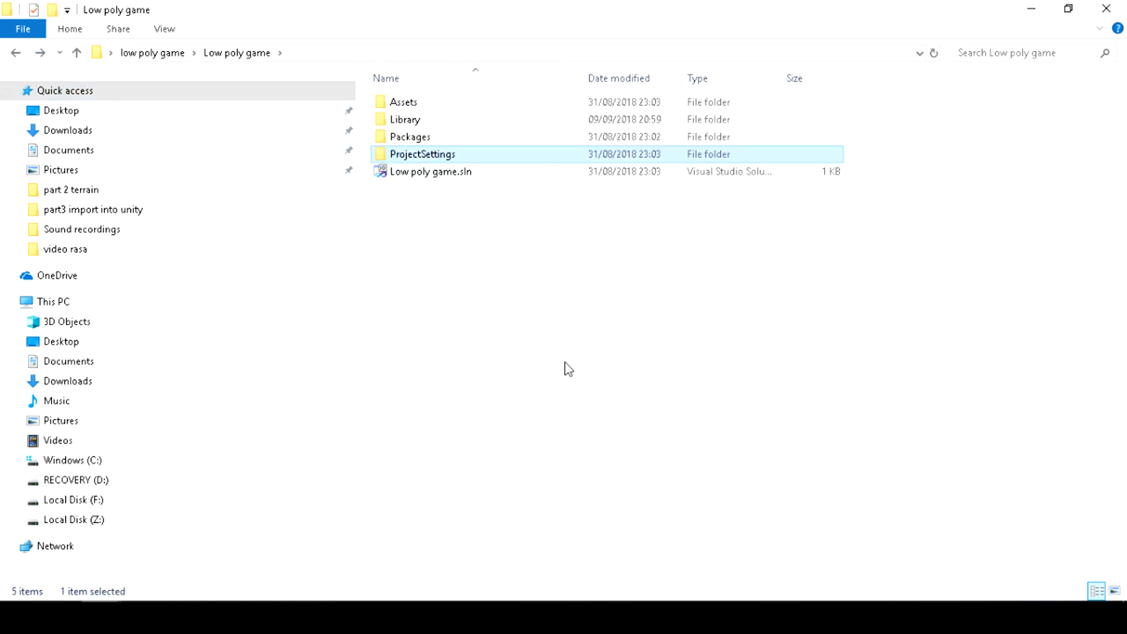